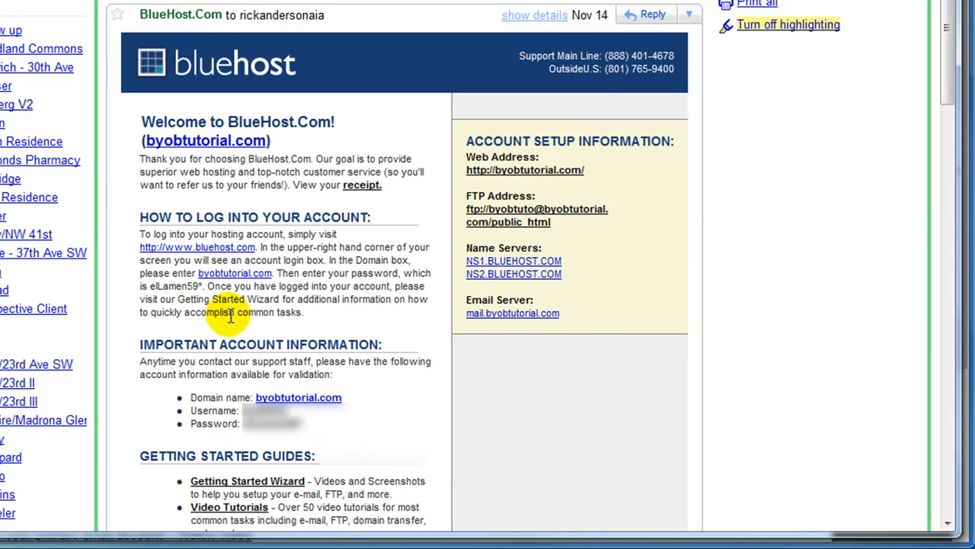
mouse_move(506, 84)
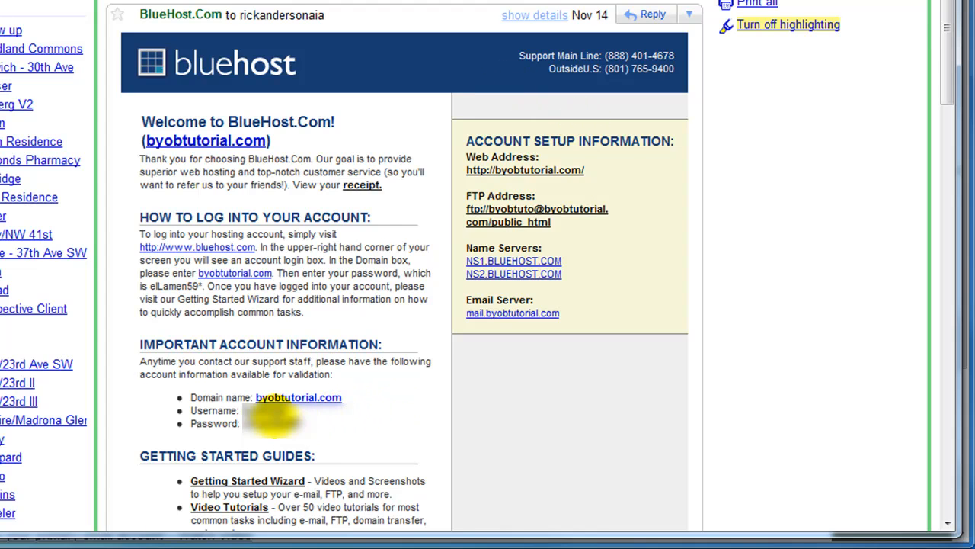
mouse_move(572, 278)
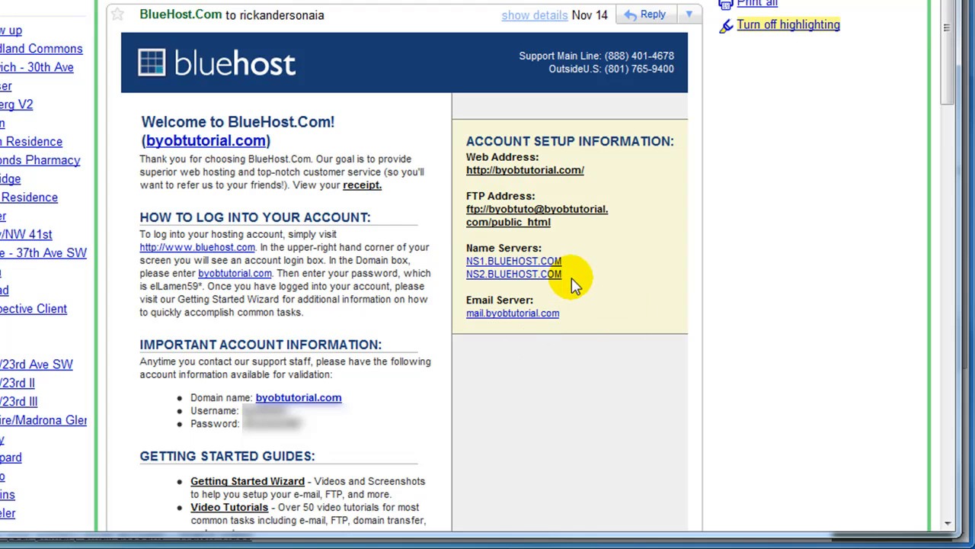
mouse_move(546, 282)
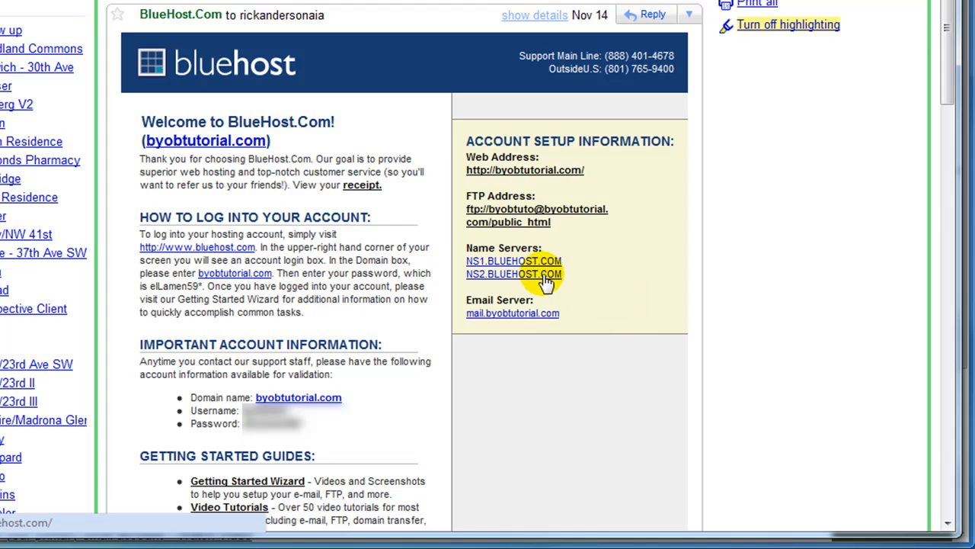
mouse_move(606, 320)
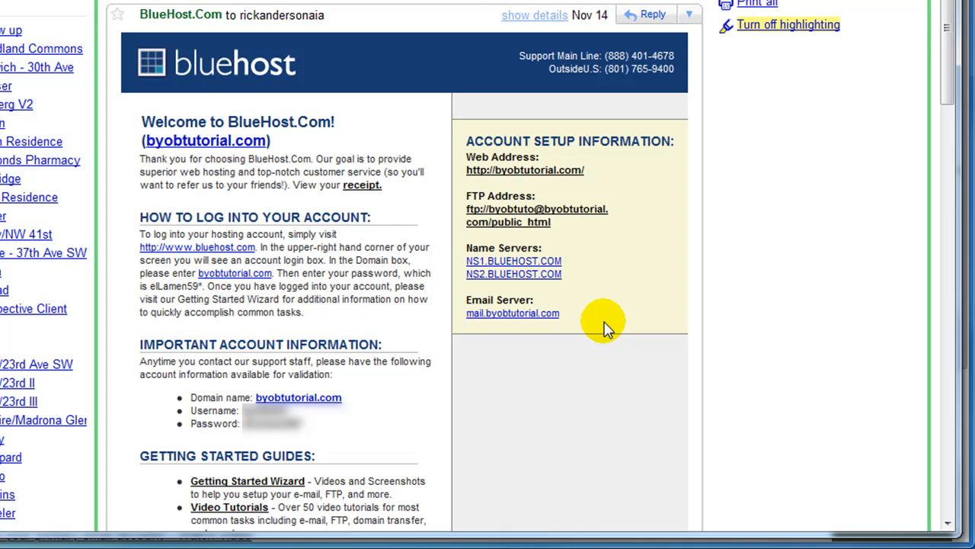
mouse_move(343, 125)
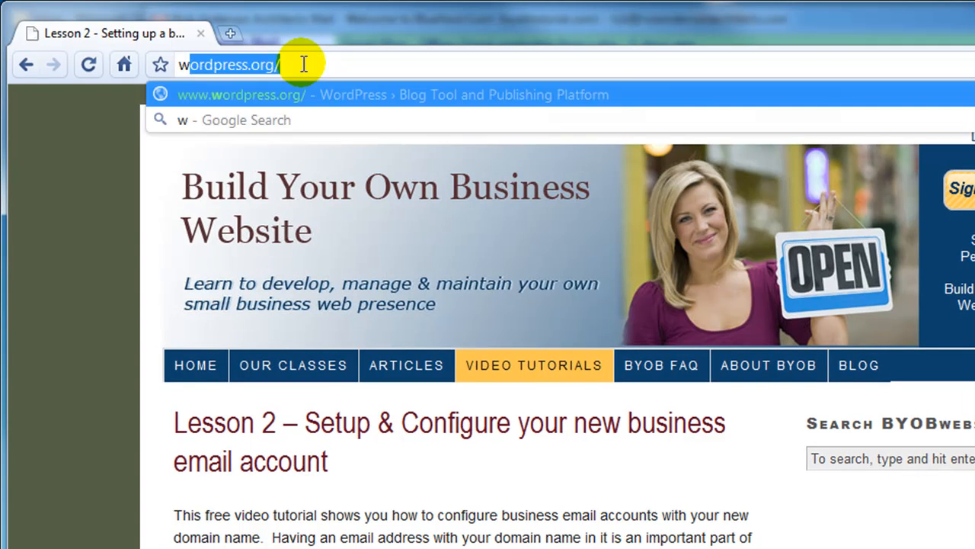
text(www.bluehost.com/)
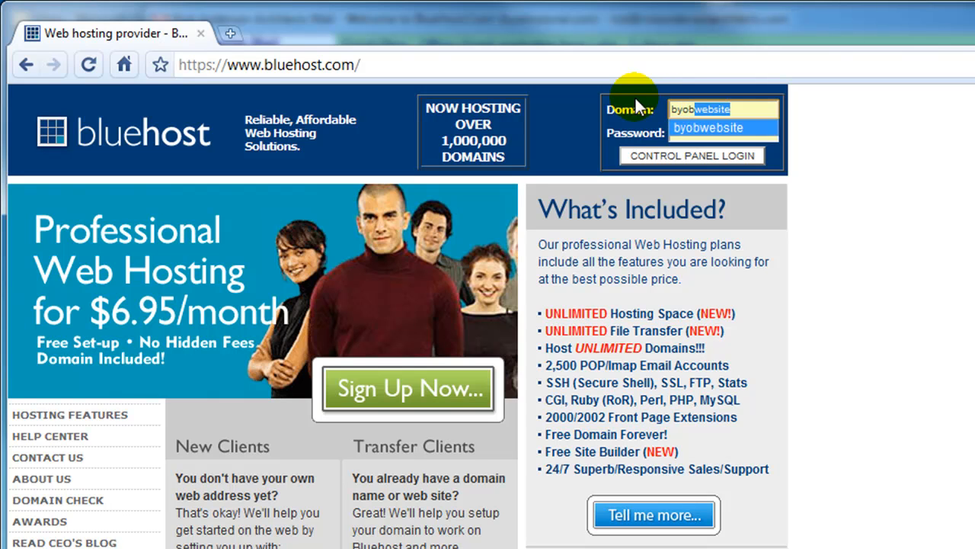
text(byobtutorial)
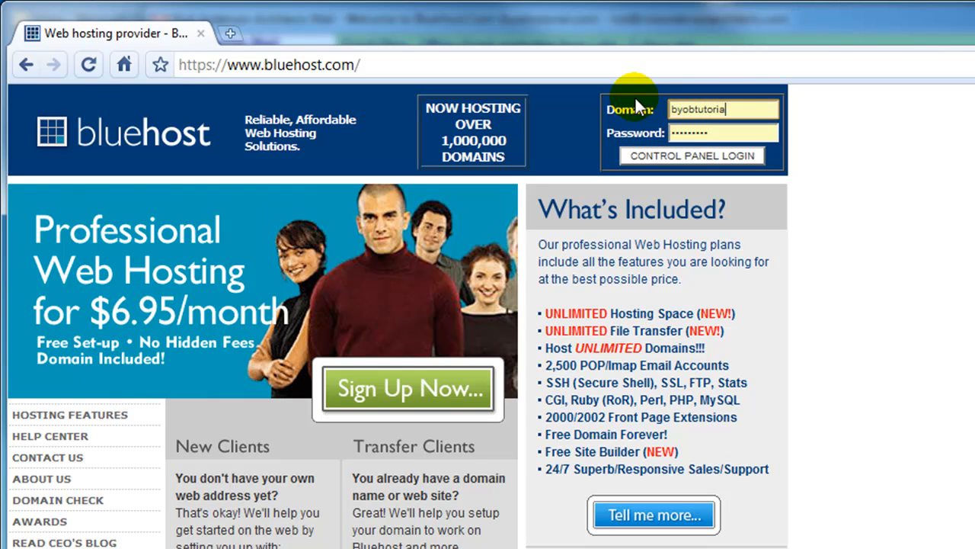
text(l.com)
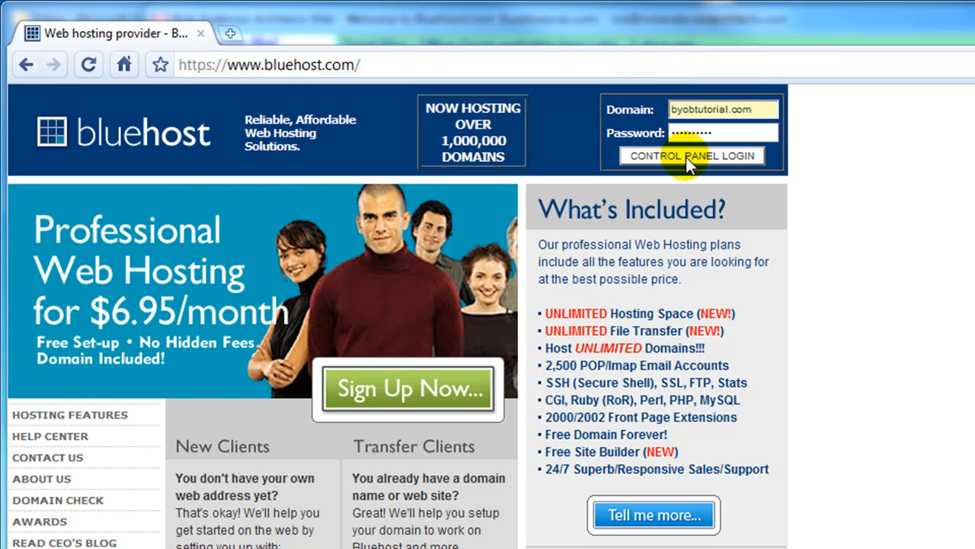
click(692, 156)
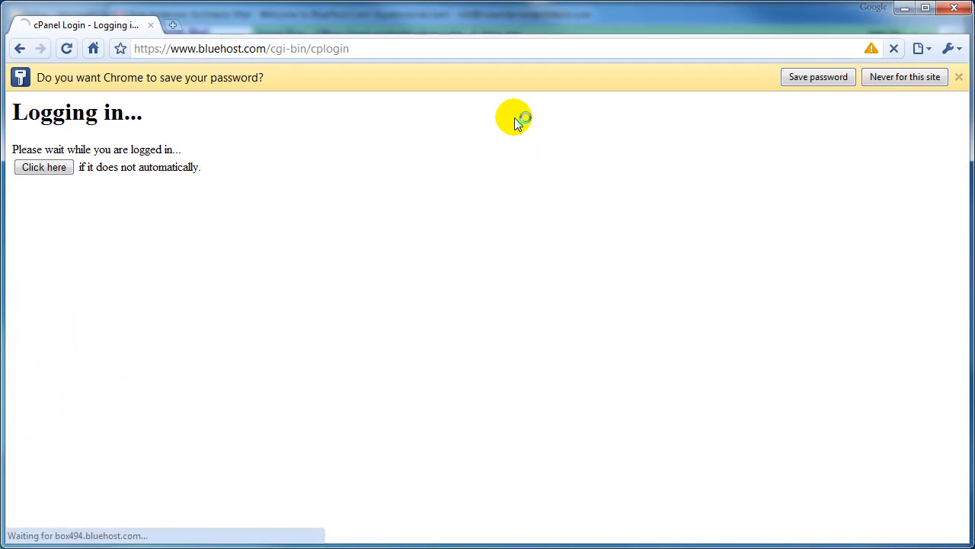
mouse_move(491, 155)
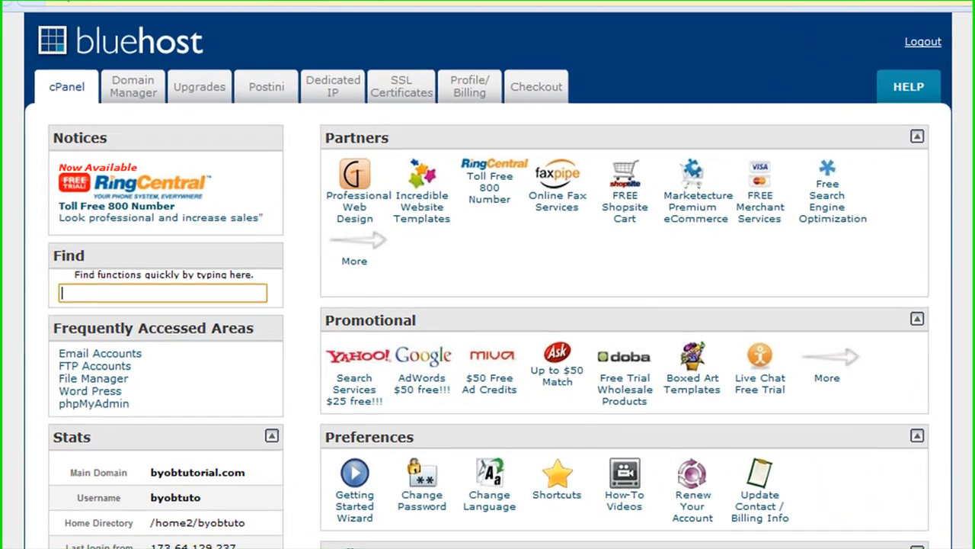
- Reach the Mail section of cPanel and enter Email Accounts
scroll(down, 3)
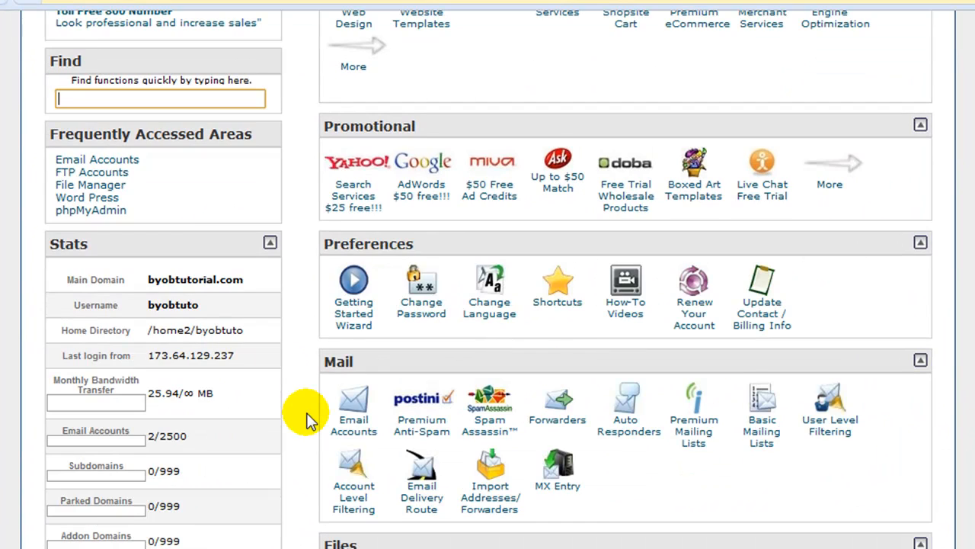
scroll(down, 3)
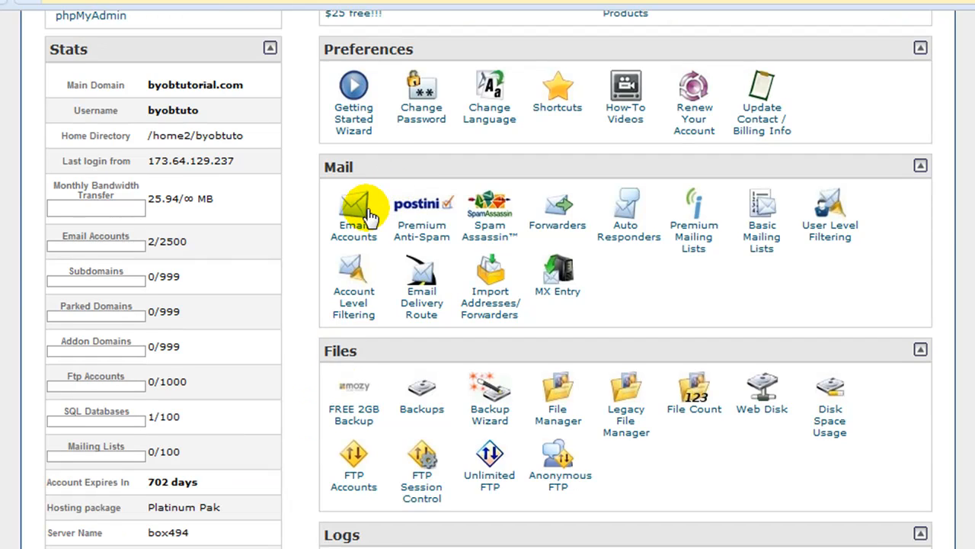
click(354, 210)
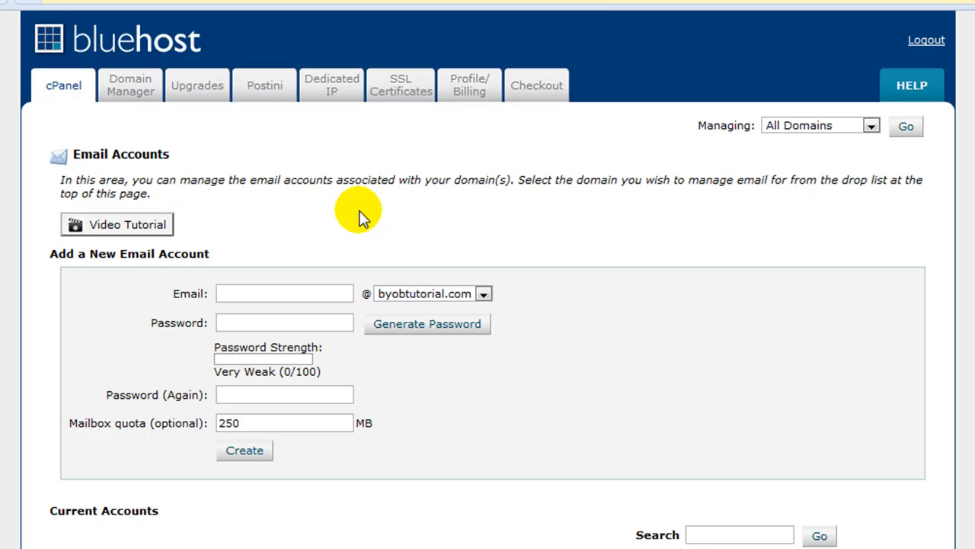
mouse_move(121, 228)
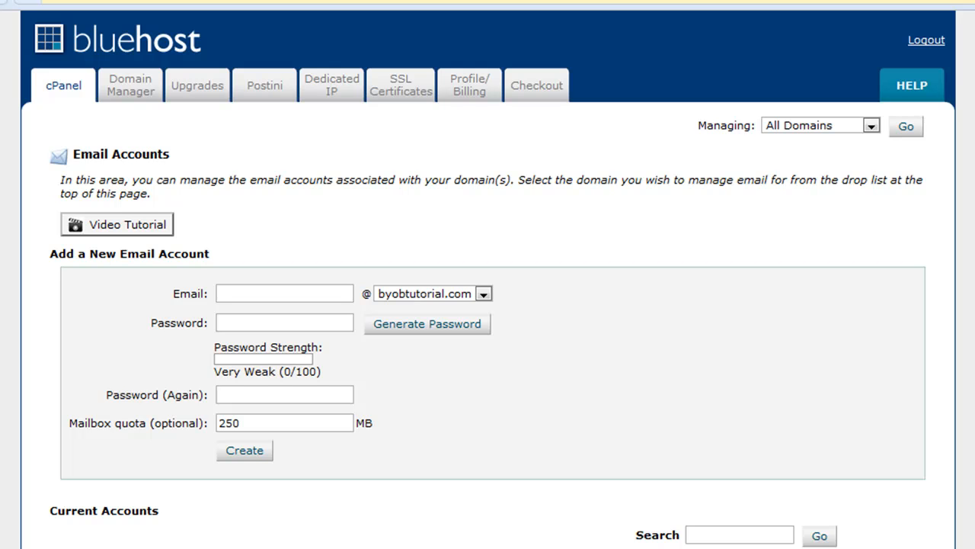
mouse_move(399, 434)
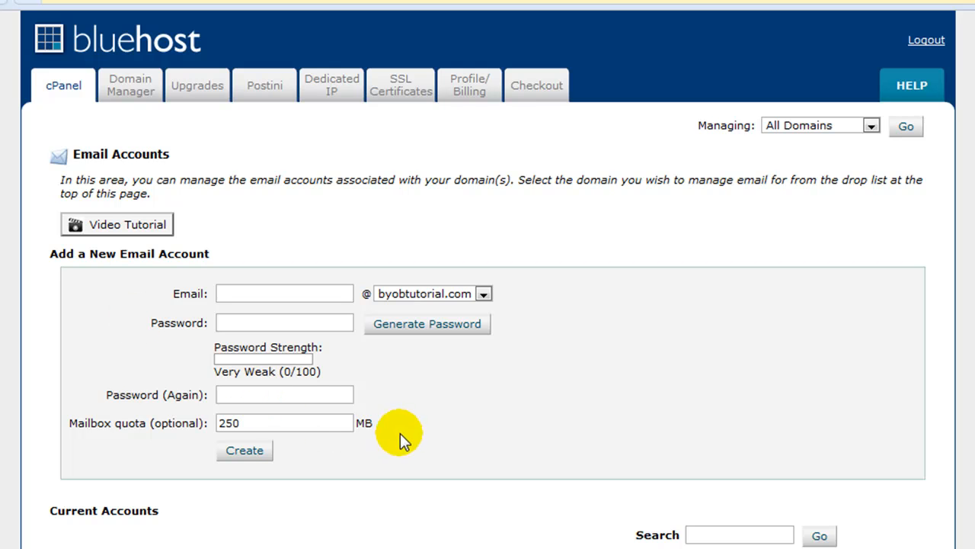
- Scroll to Current Accounts to see the existing jane and rick mailboxes
scroll(down, 3)
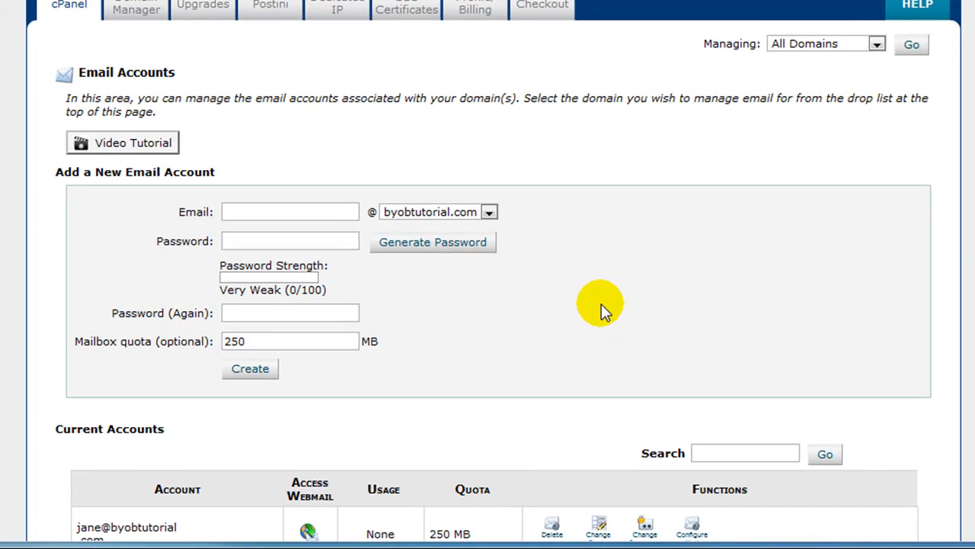
scroll(down, 3)
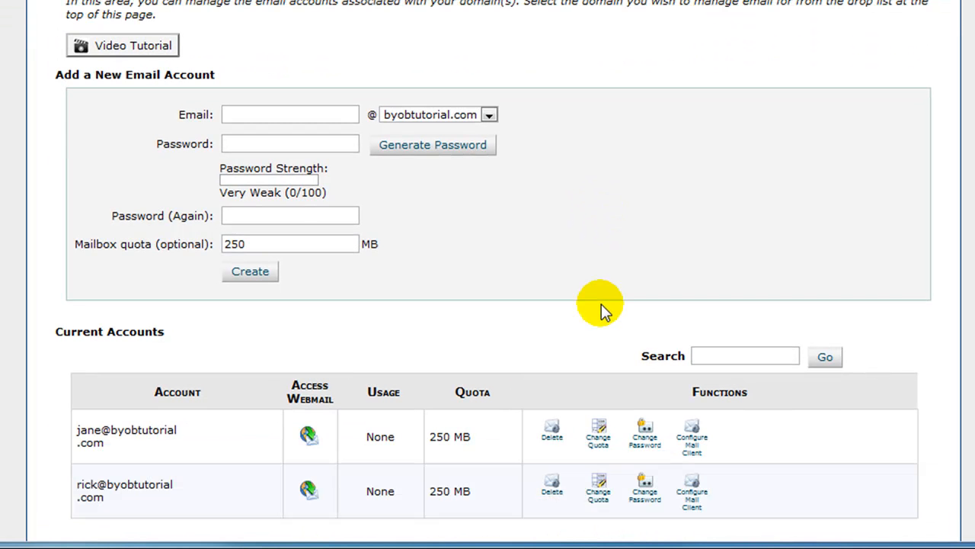
mouse_move(165, 506)
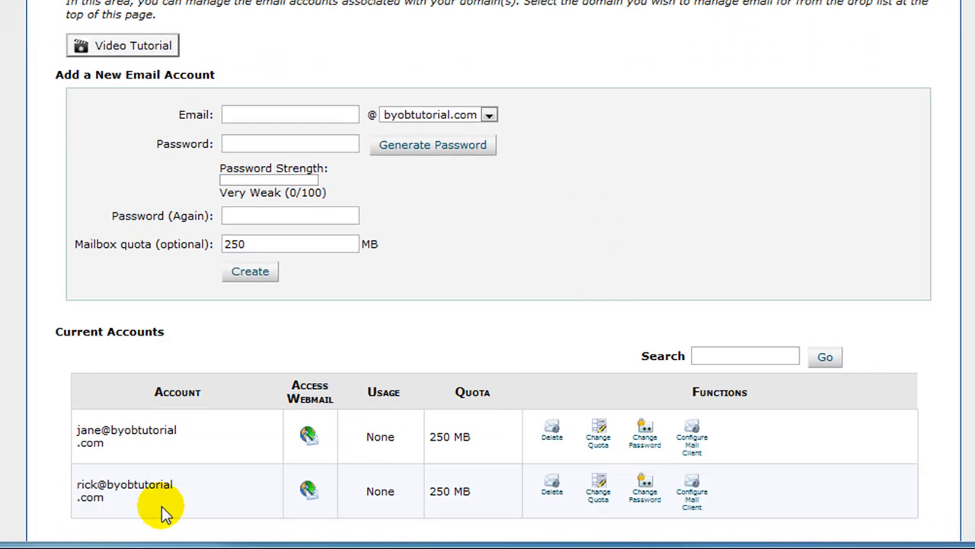
mouse_move(529, 216)
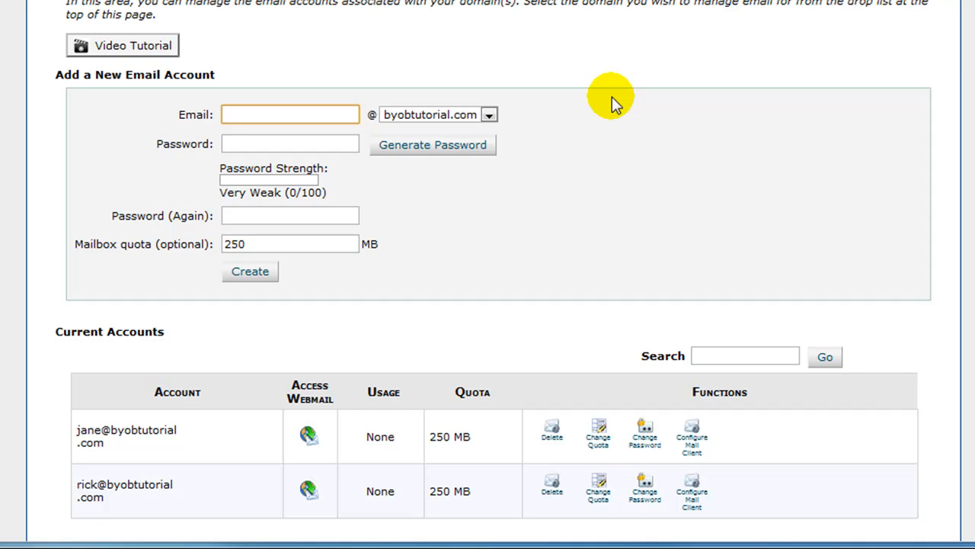
click(289, 115)
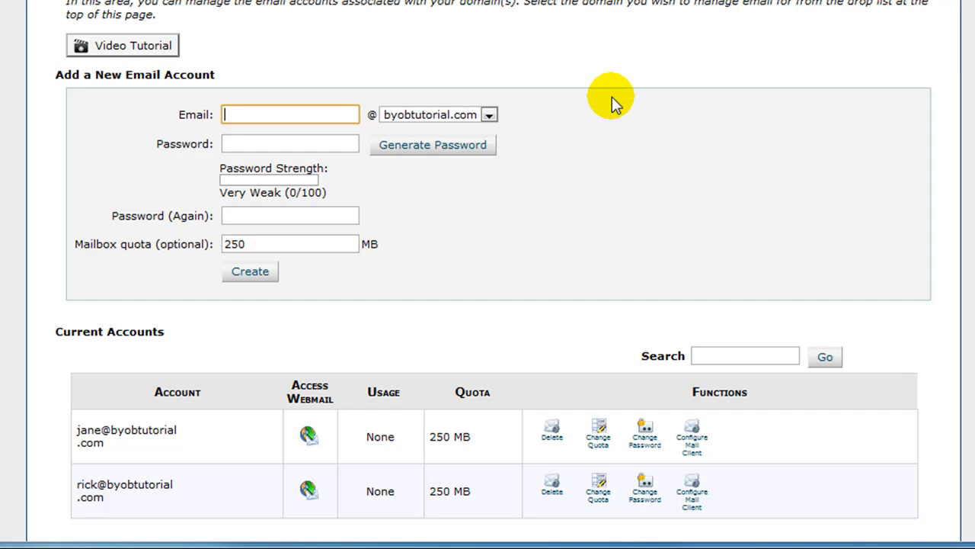
text(bob)
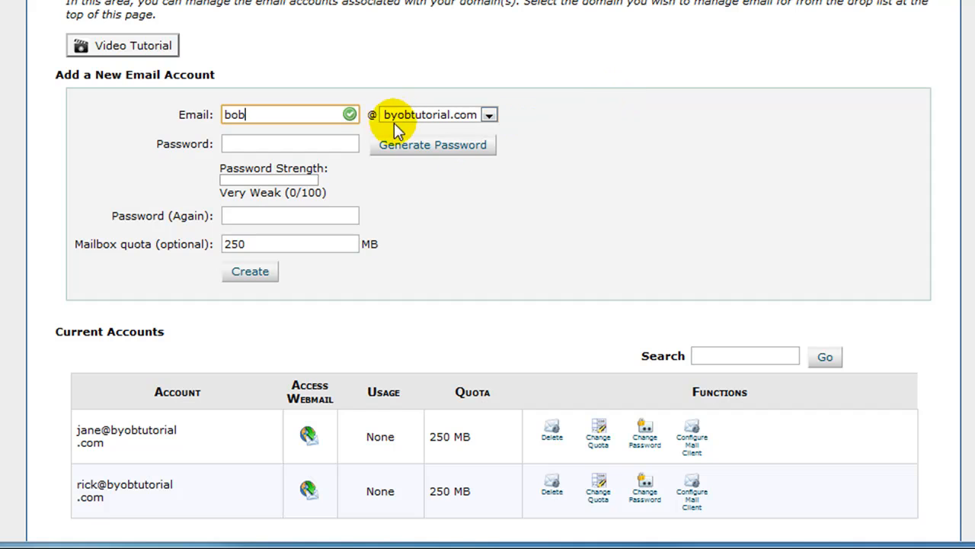
mouse_move(288, 134)
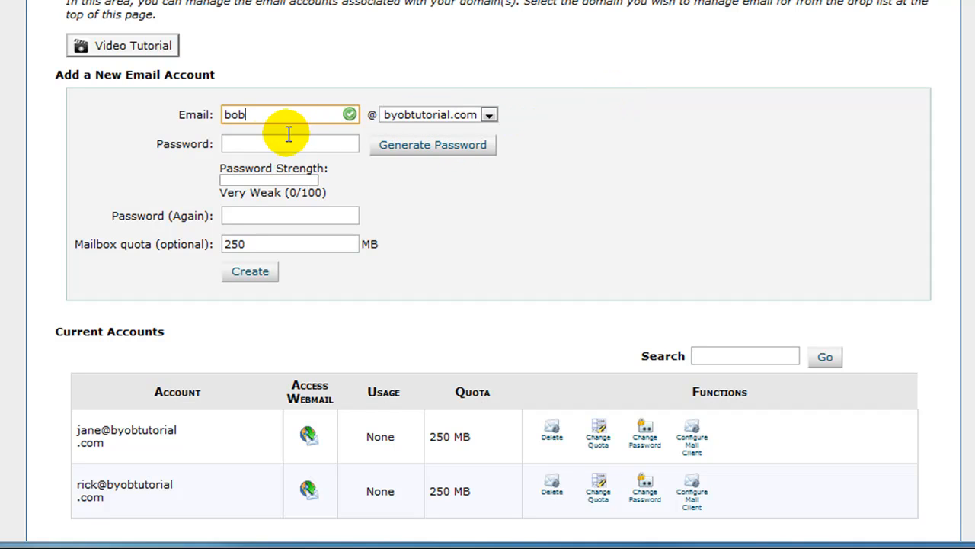
click(289, 144)
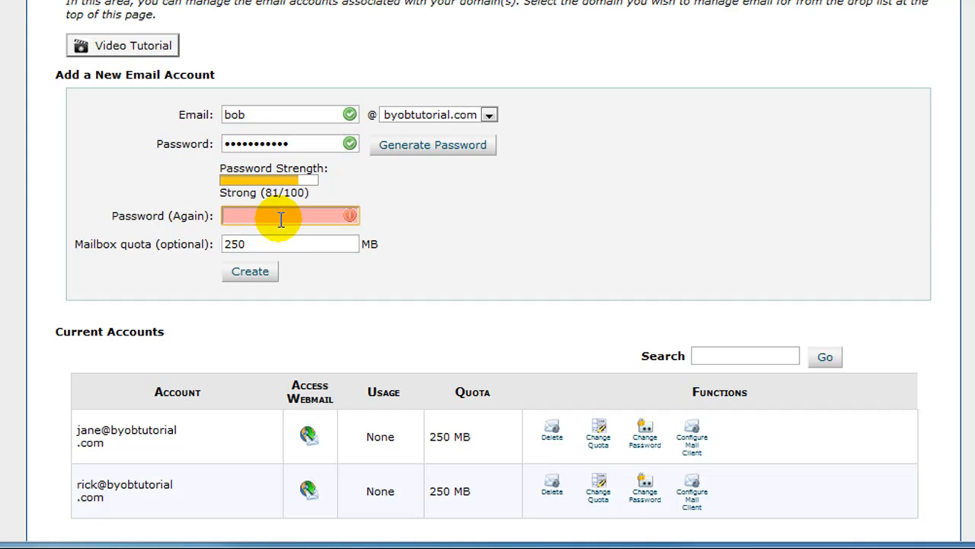
text(••)
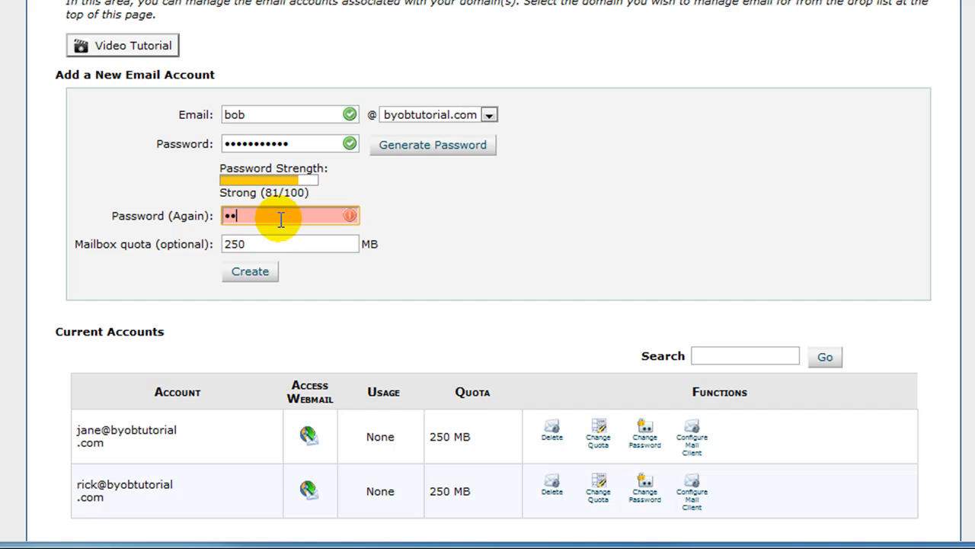
text(•)
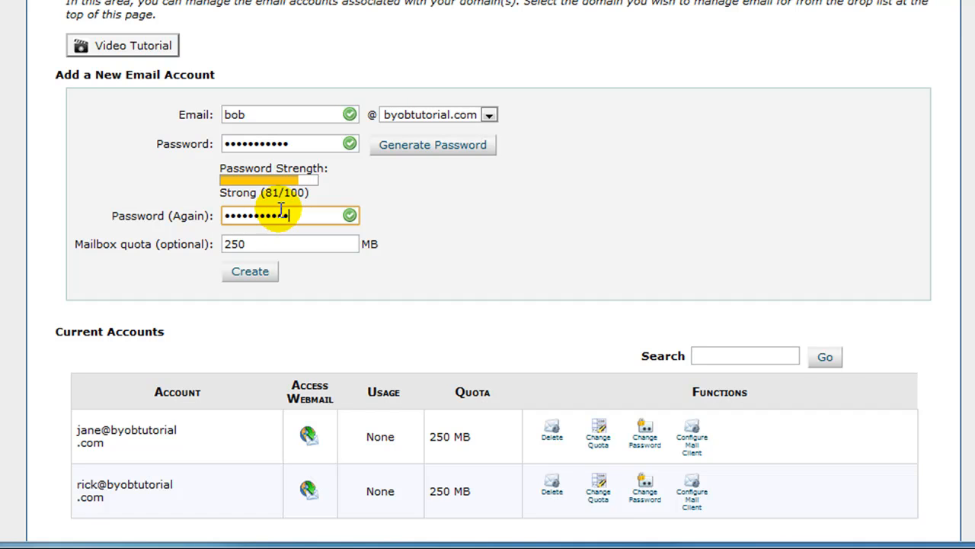
click(250, 271)
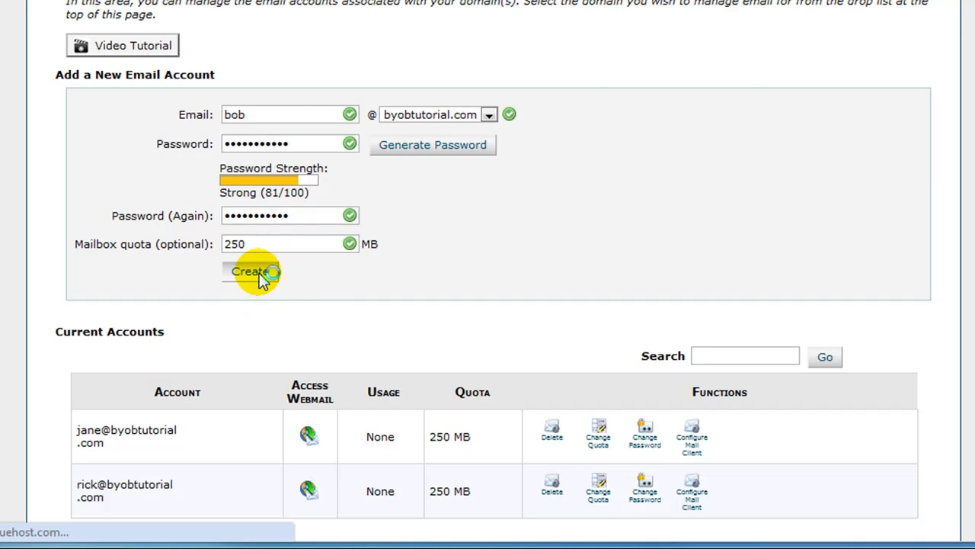
click(251, 271)
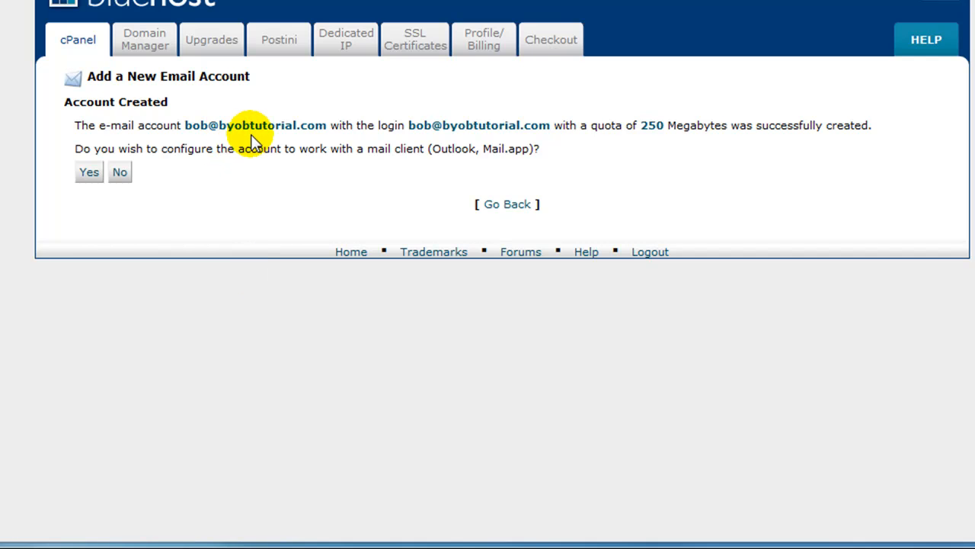
mouse_move(311, 154)
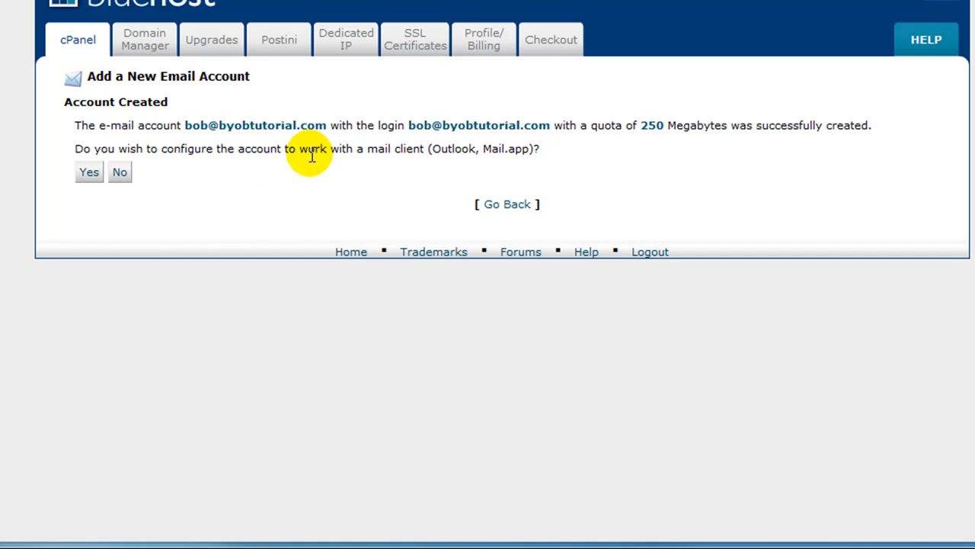
mouse_move(452, 153)
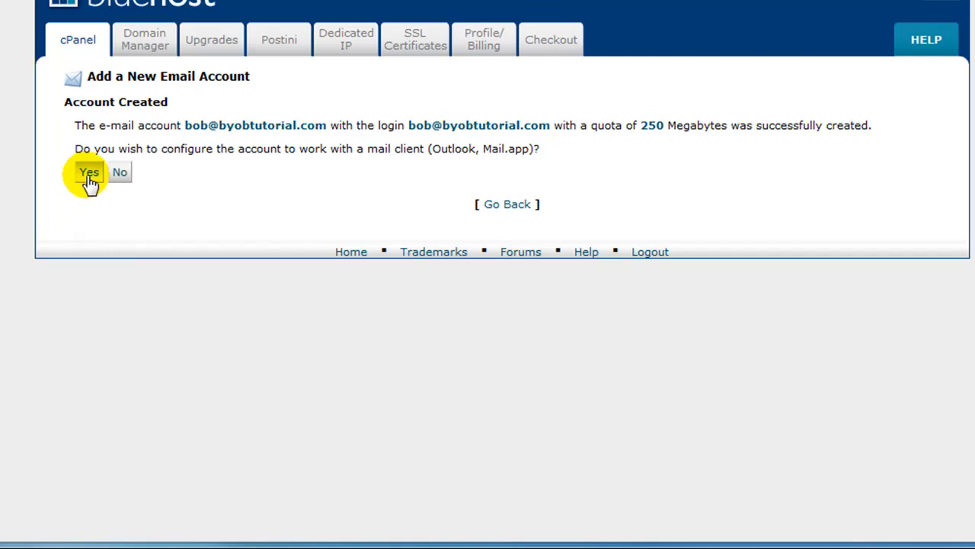
click(88, 172)
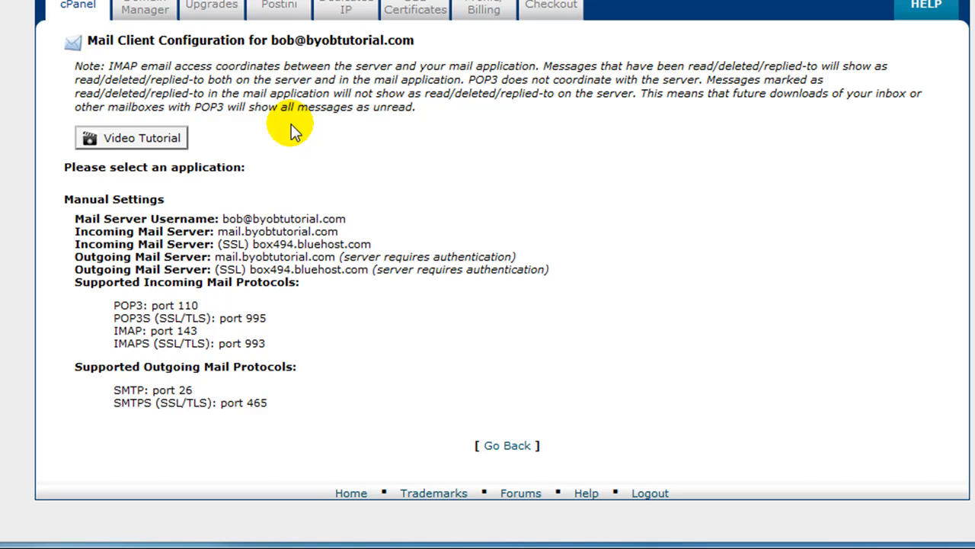
mouse_move(111, 293)
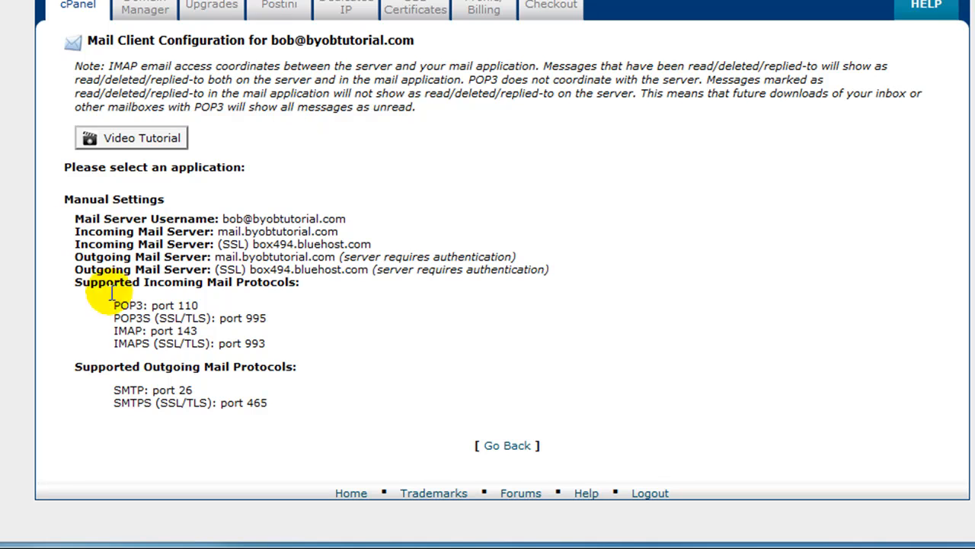
mouse_move(342, 151)
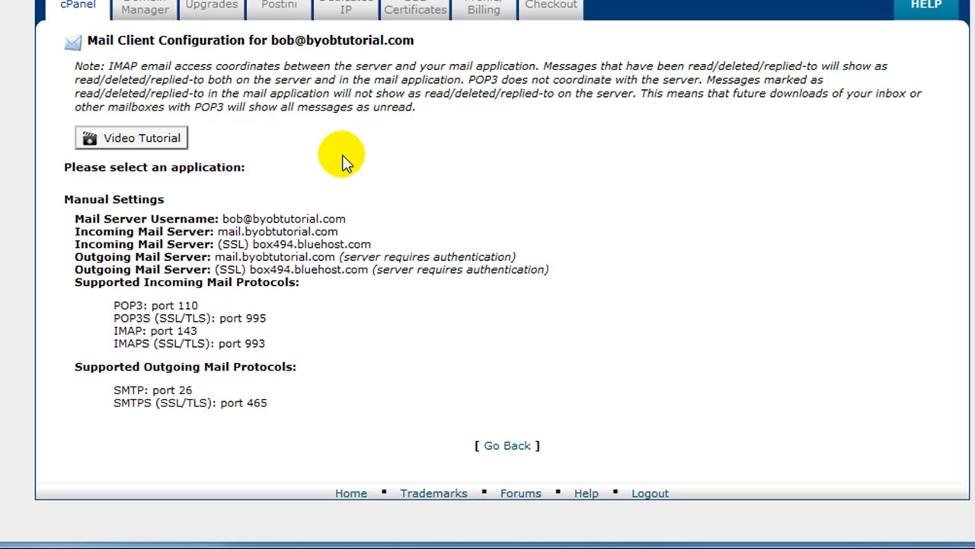
mouse_move(277, 186)
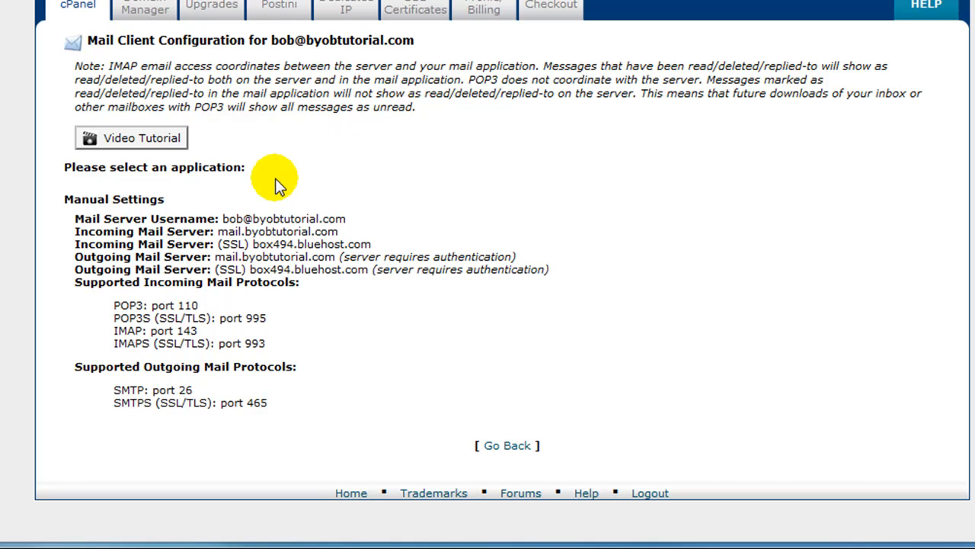
mouse_move(349, 277)
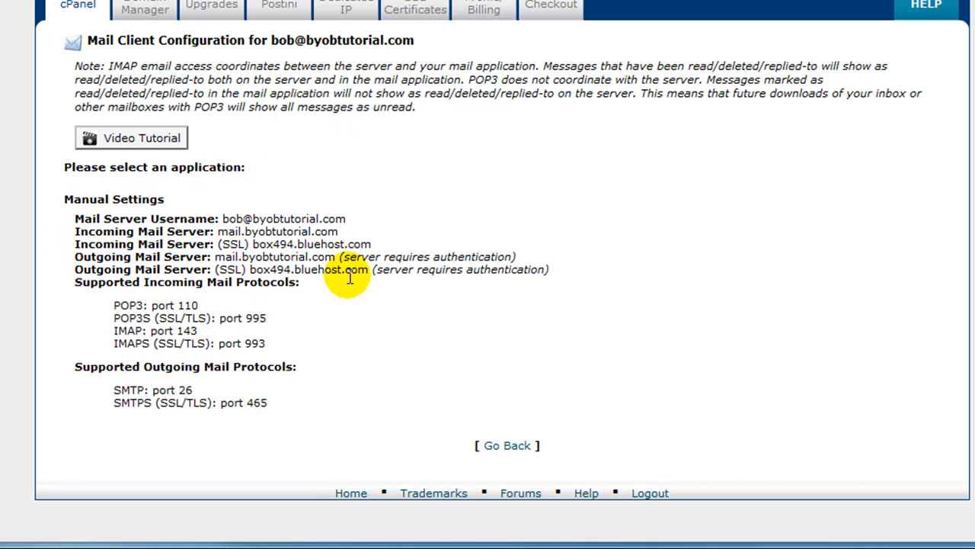
mouse_move(242, 183)
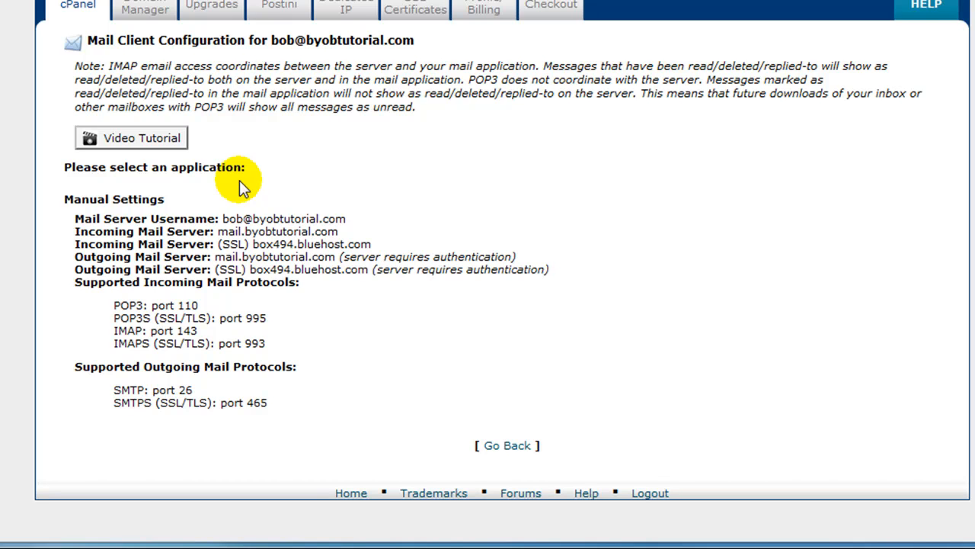
mouse_move(253, 206)
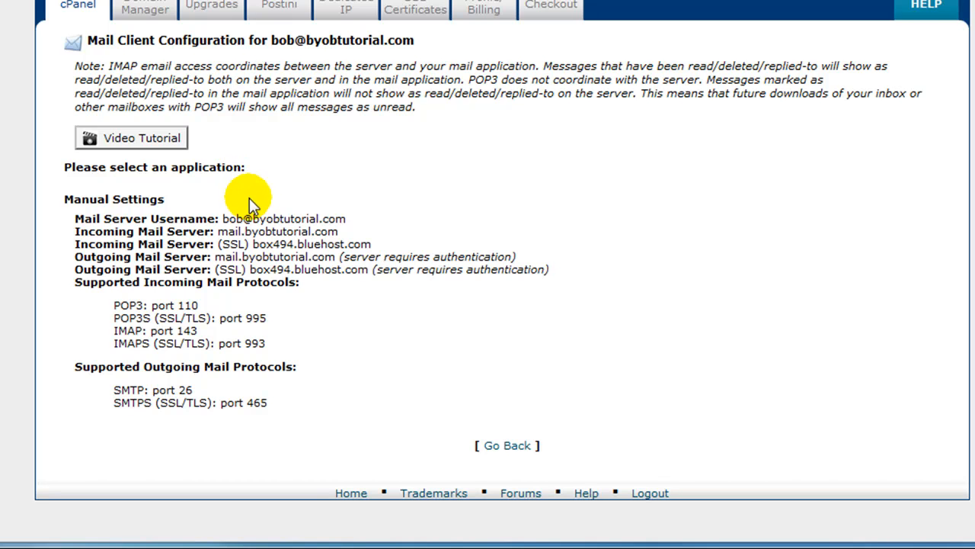
mouse_move(256, 221)
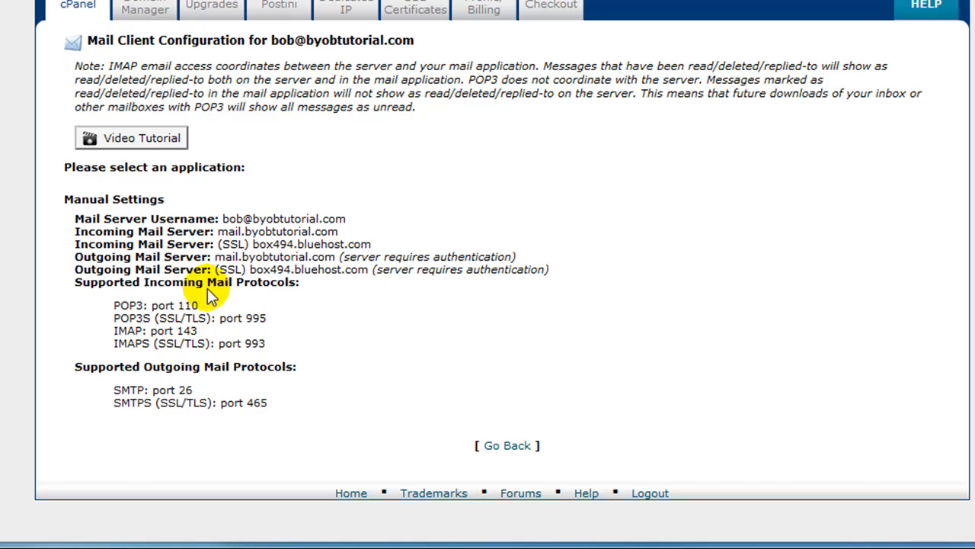
mouse_move(242, 314)
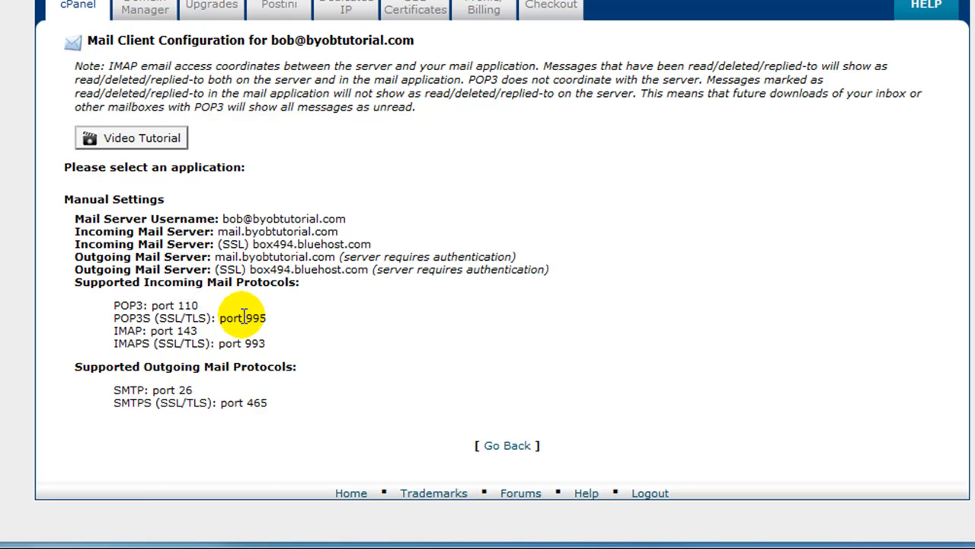
mouse_move(267, 393)
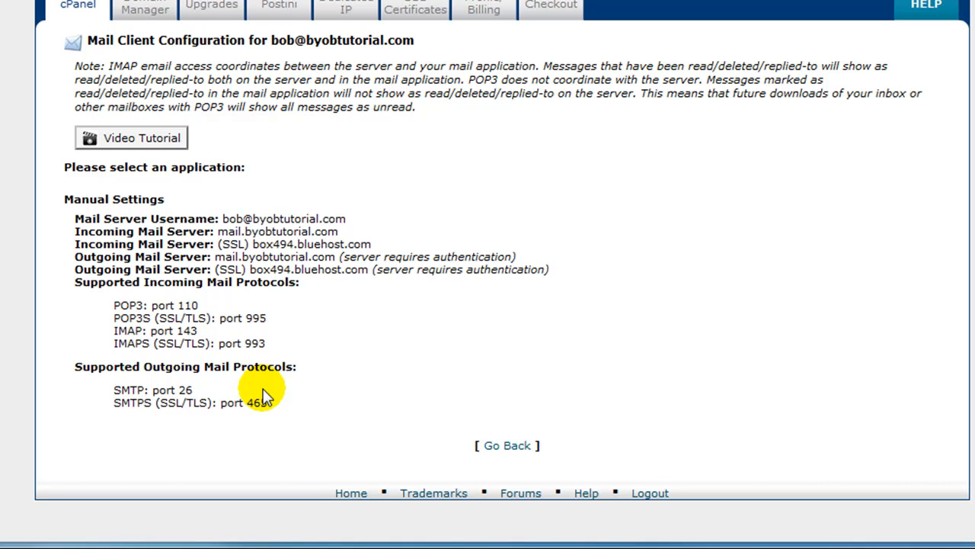
mouse_move(274, 399)
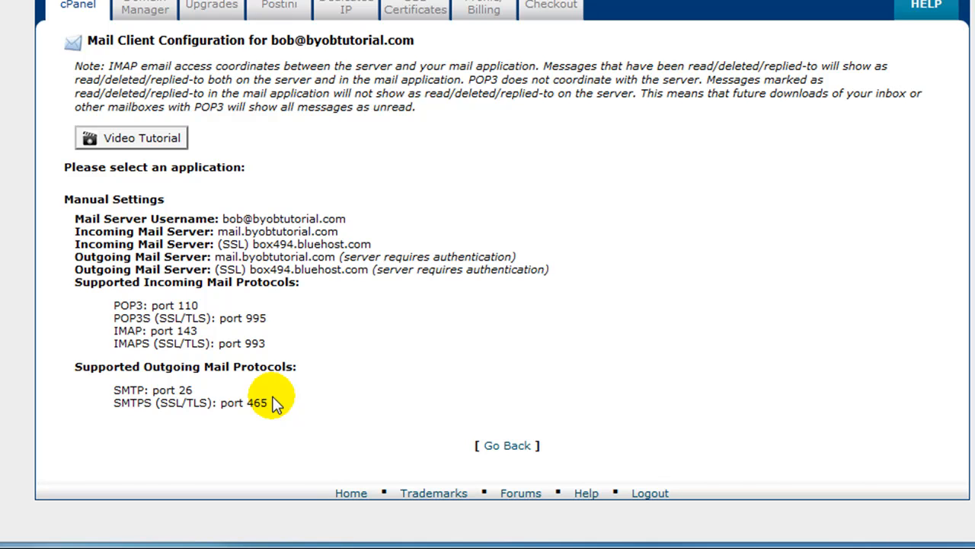
mouse_move(358, 236)
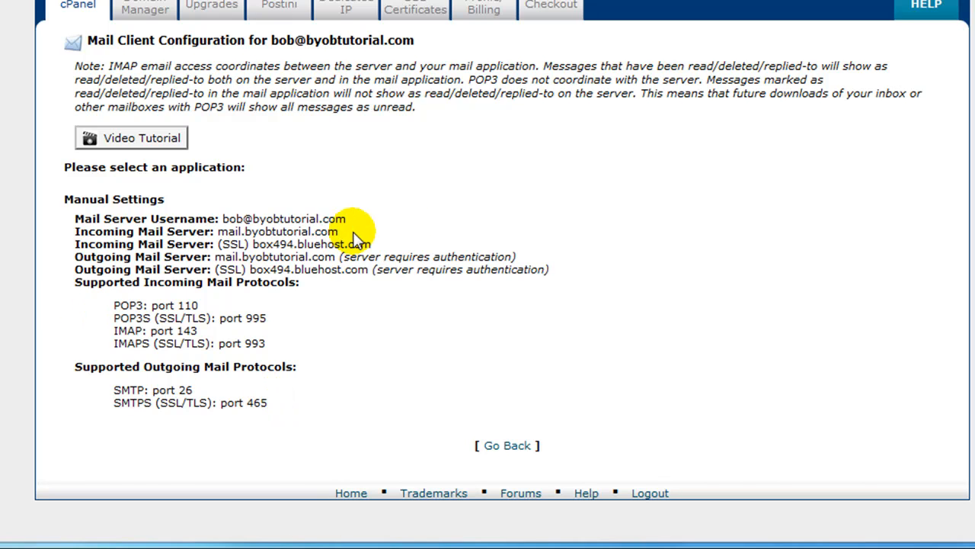
mouse_move(404, 212)
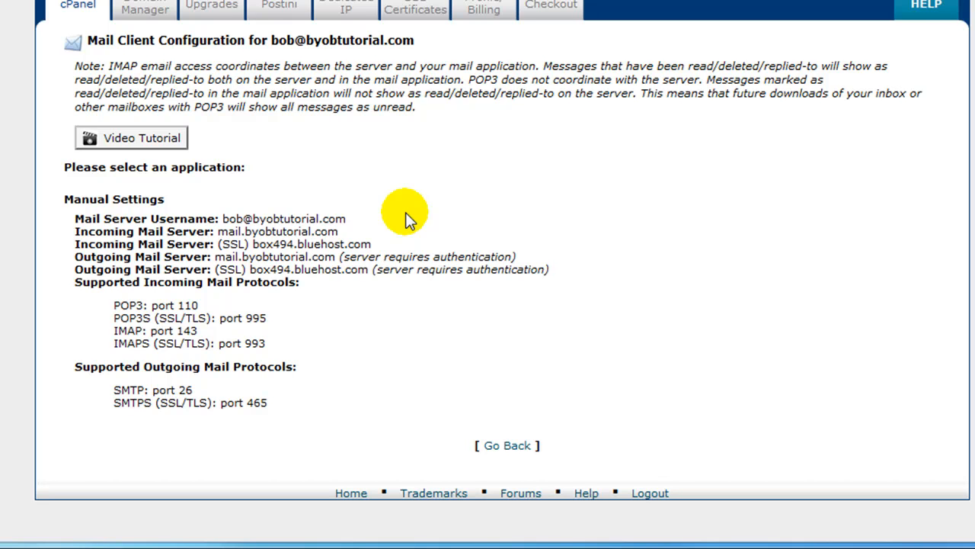